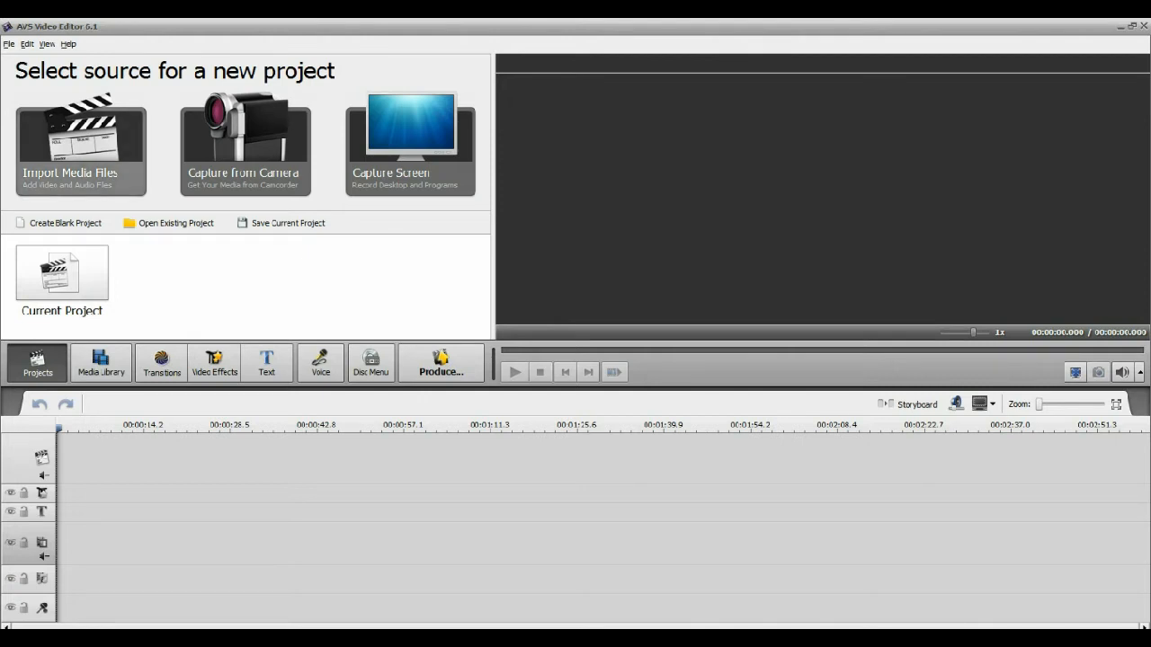
# Step: Import the gameplay video so it appears in the media library and on the timeline
pyautogui.click(72, 140)
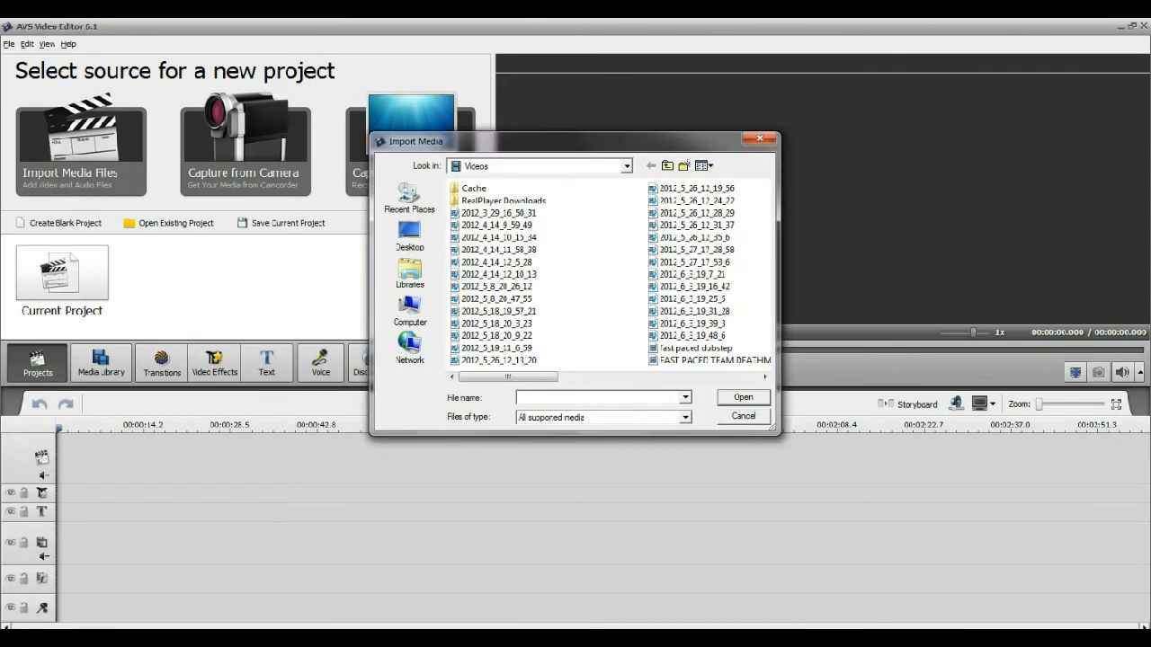
pyautogui.click(697, 250)
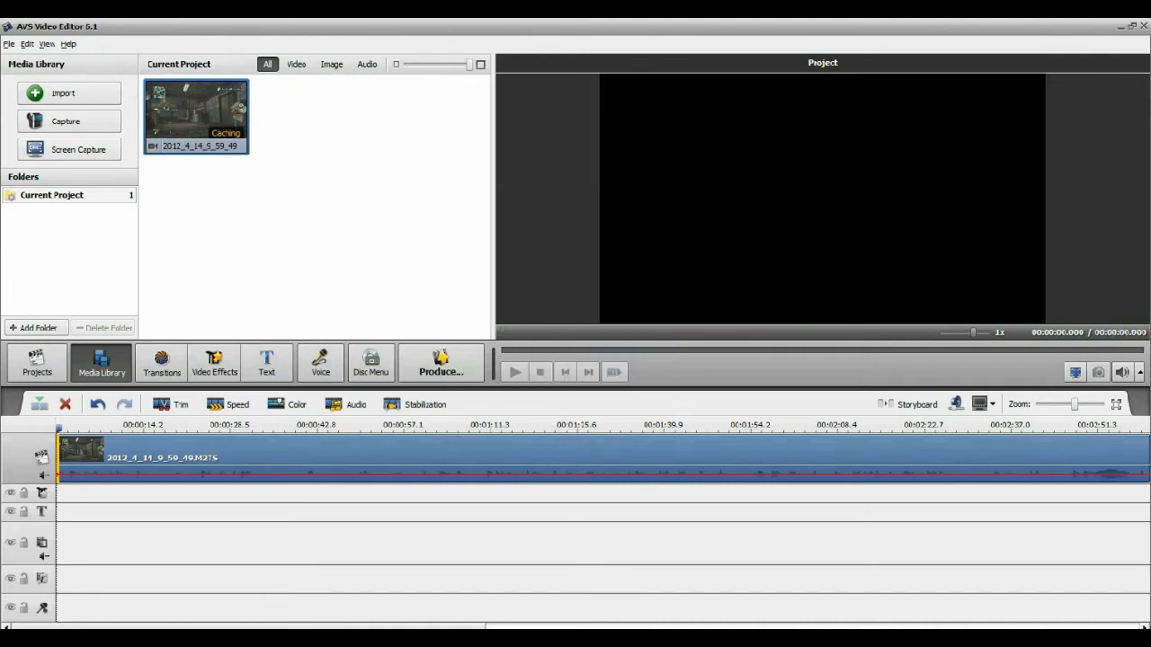
pyautogui.click(295, 404)
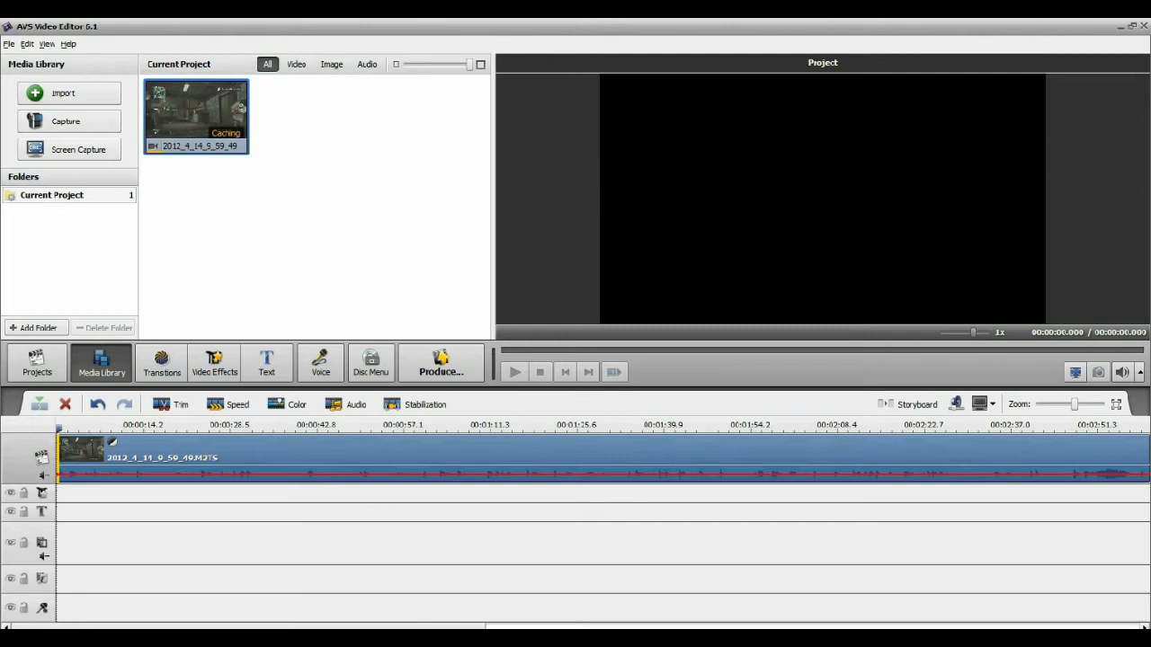
# Step: Silence the gameplay clip's audio via Amplify and confirm the crop scale setting
pyautogui.click(356, 403)
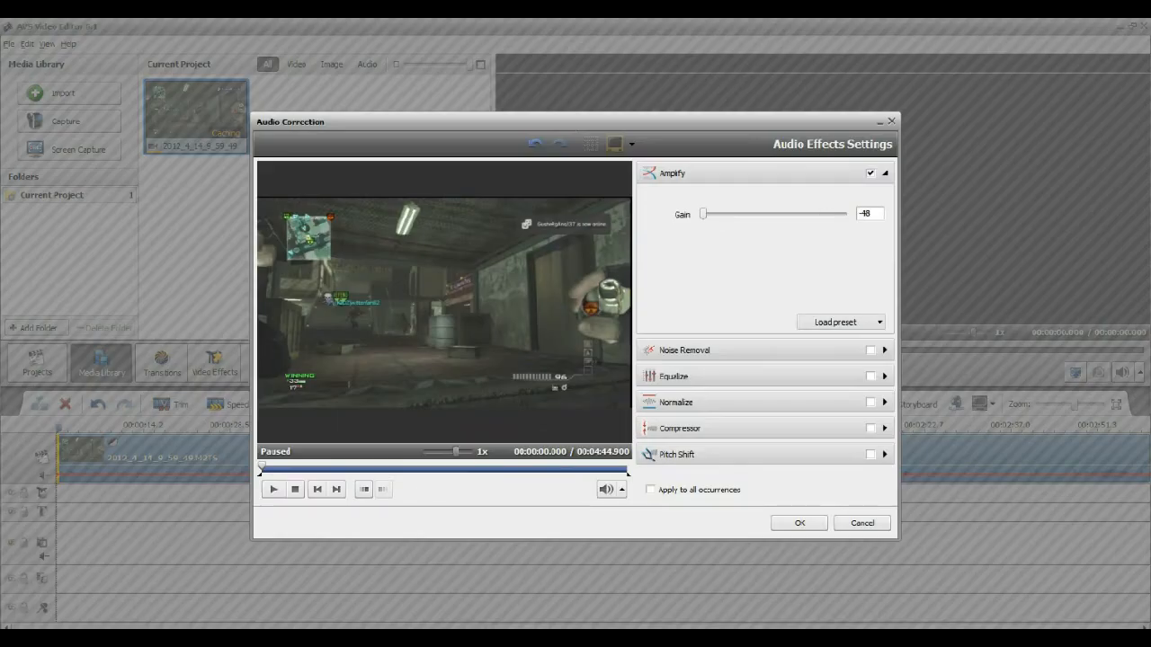
pyautogui.click(862, 523)
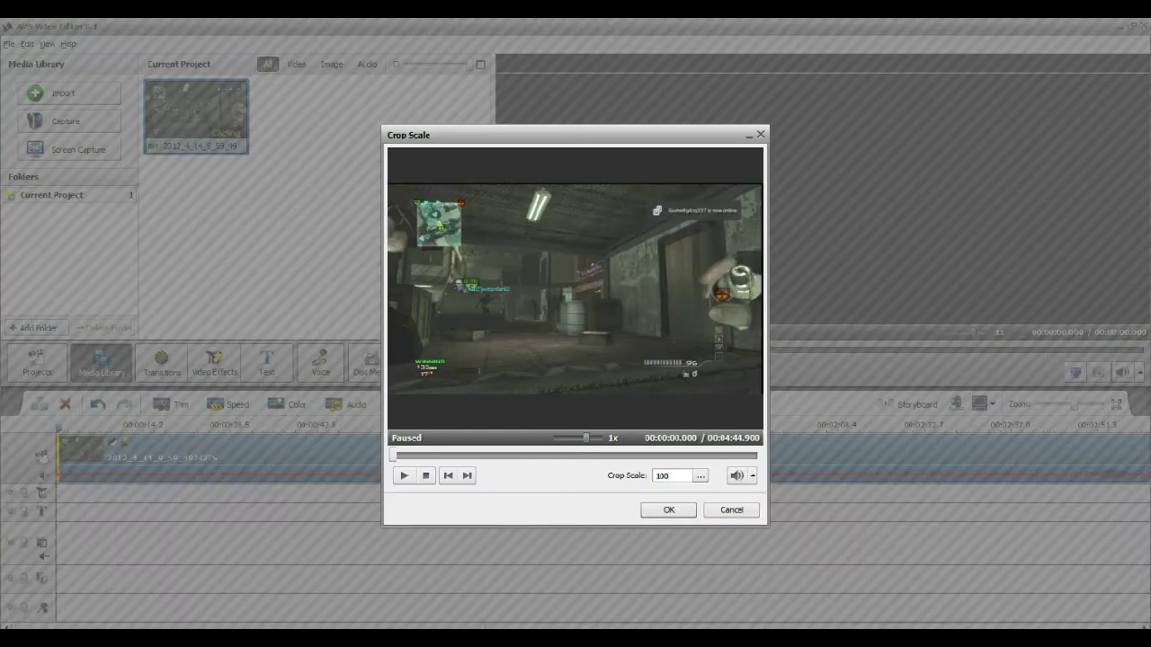
pyautogui.click(669, 511)
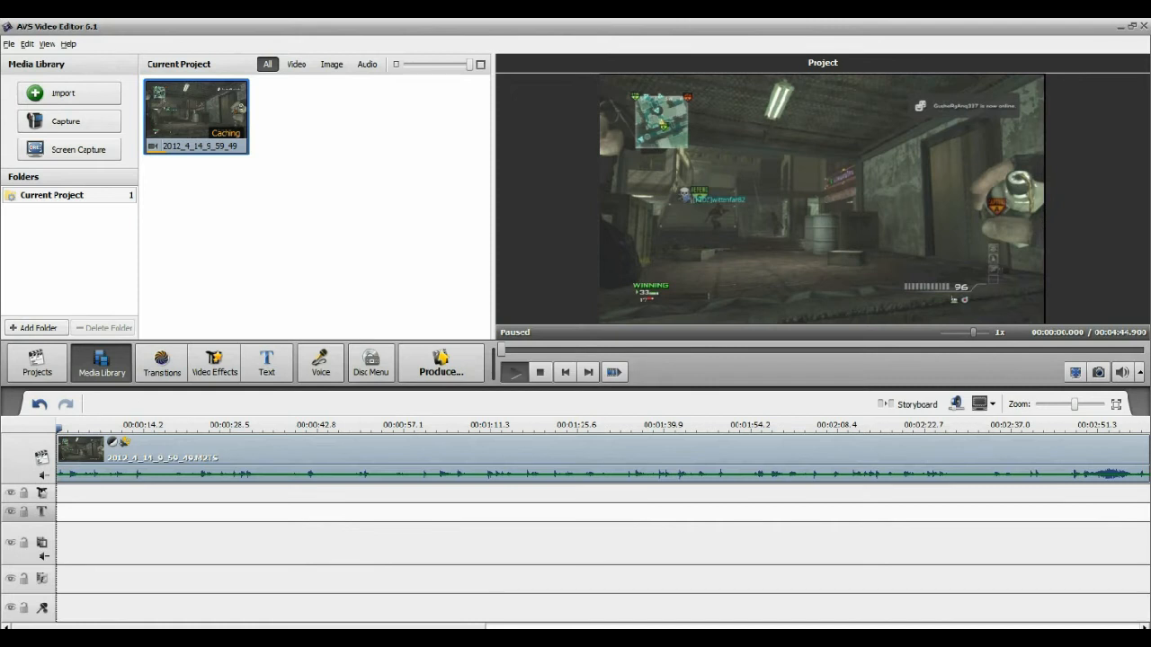
# Step: Play and pause the gameplay preview, then bring up the Voice recording panel
pyautogui.click(514, 372)
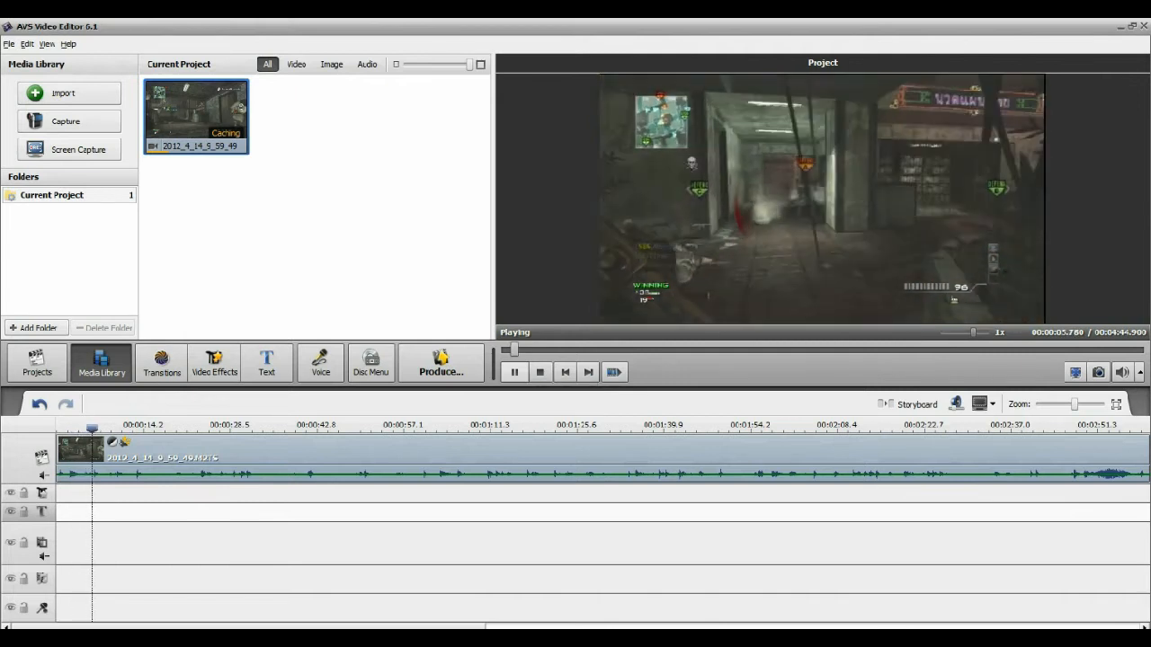
pyautogui.click(515, 372)
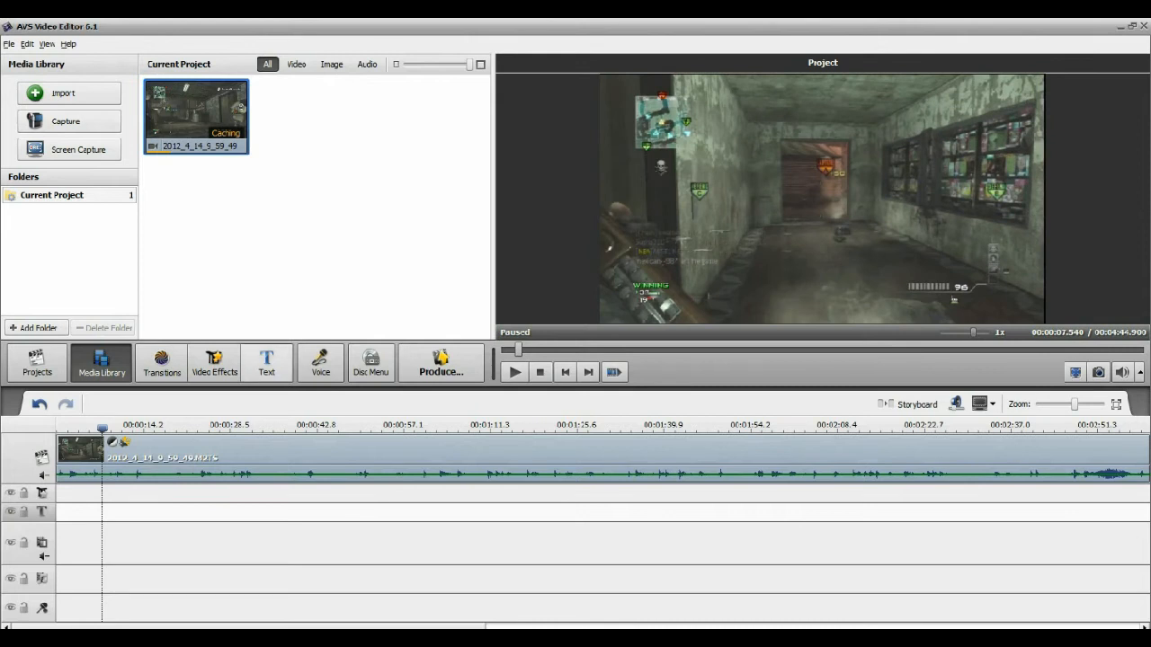
pyautogui.click(320, 363)
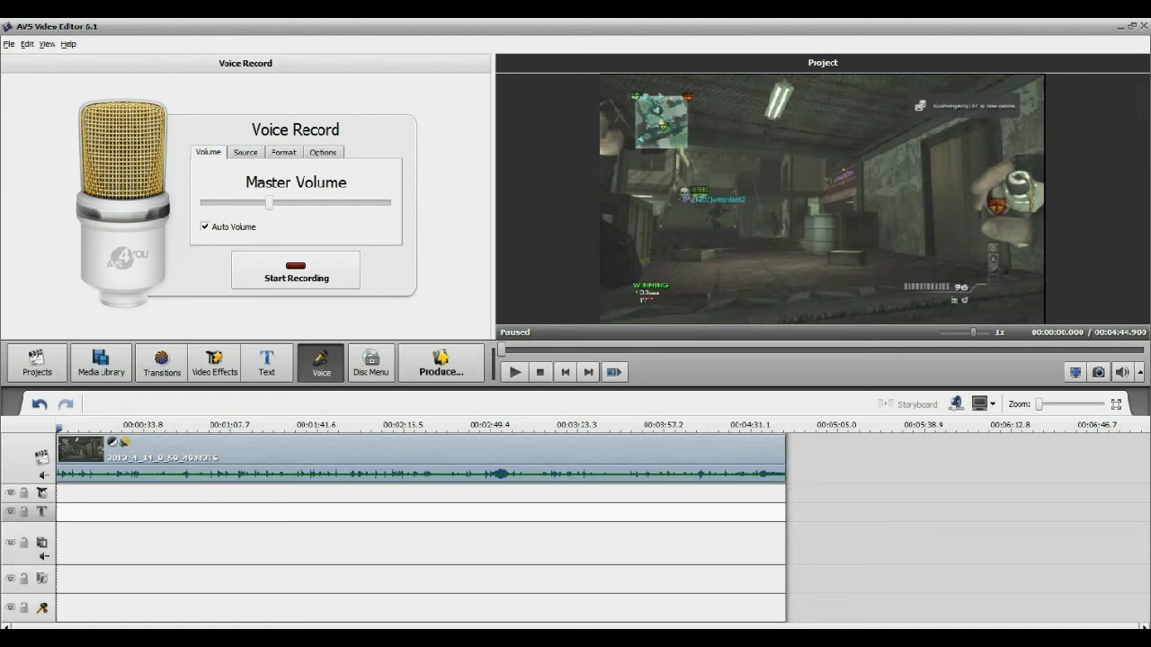
# Step: Go to Projects, dismiss the save prompt and Import Media dialog, and return to the media library
pyautogui.click(257, 431)
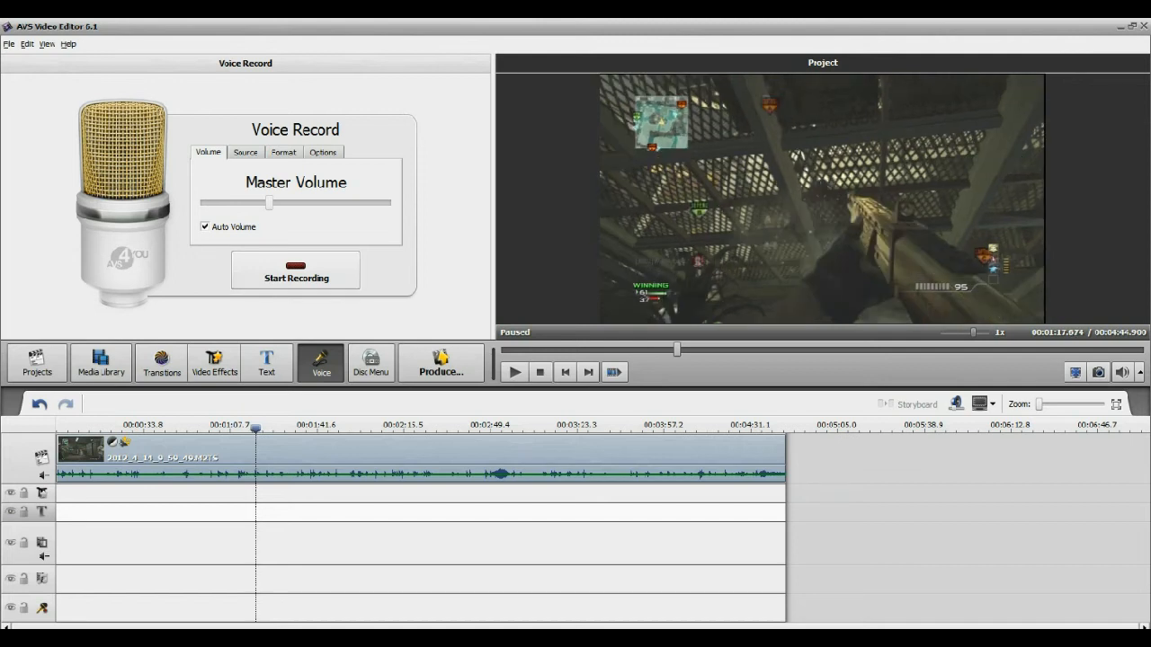
pyautogui.click(649, 426)
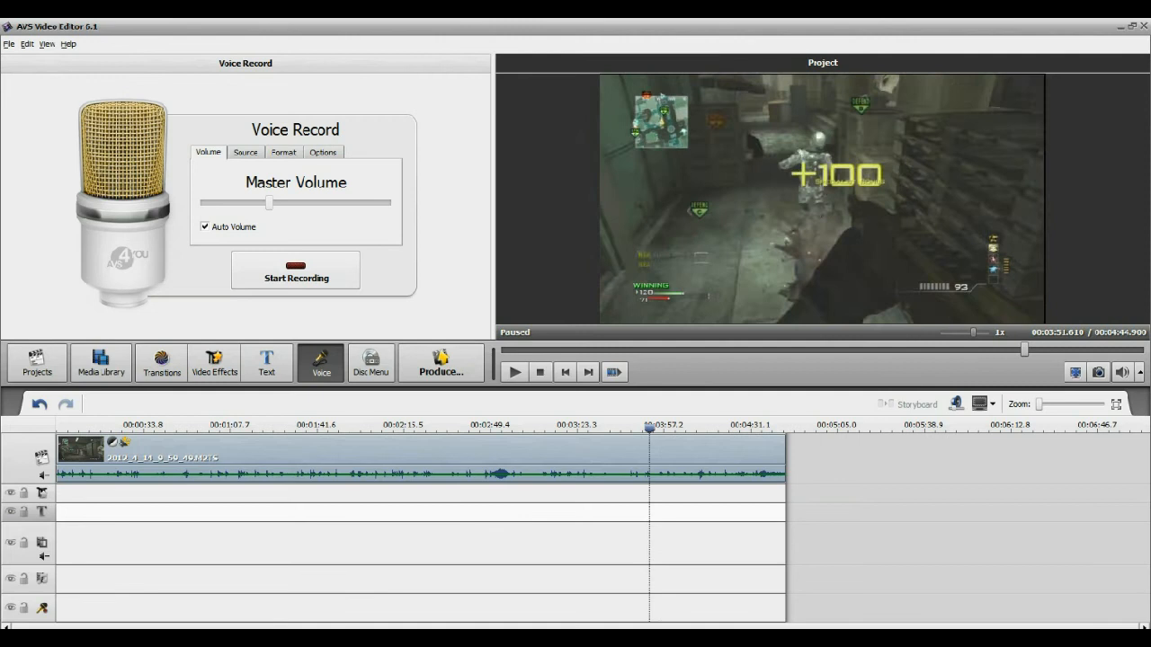
pyautogui.click(36, 359)
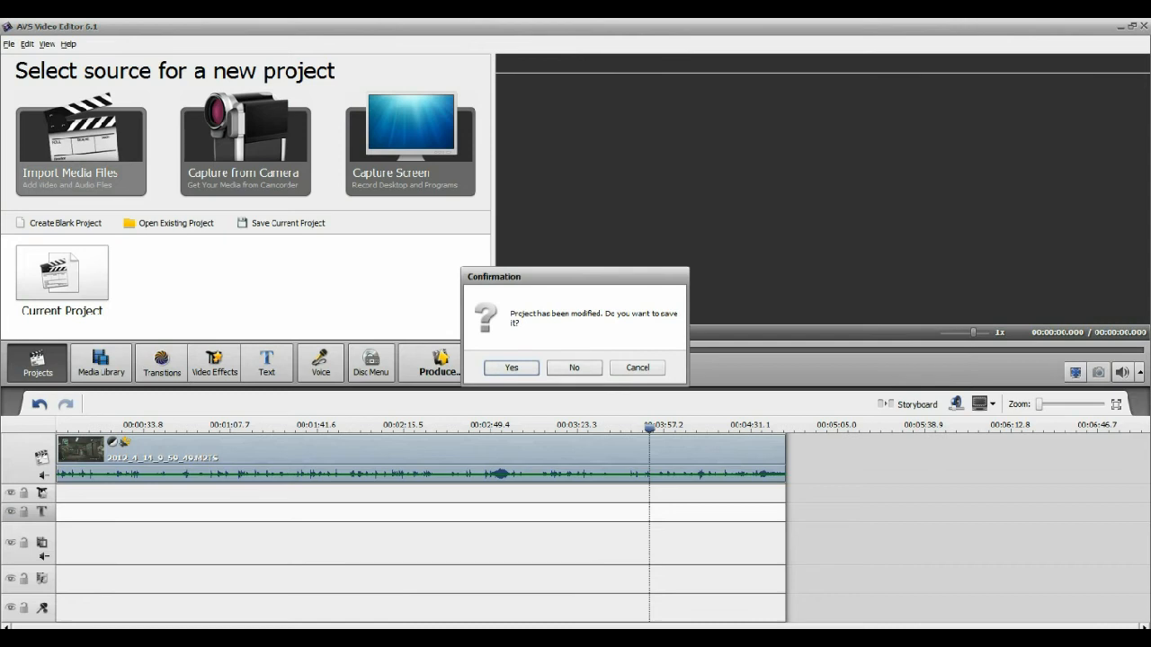
pyautogui.click(574, 366)
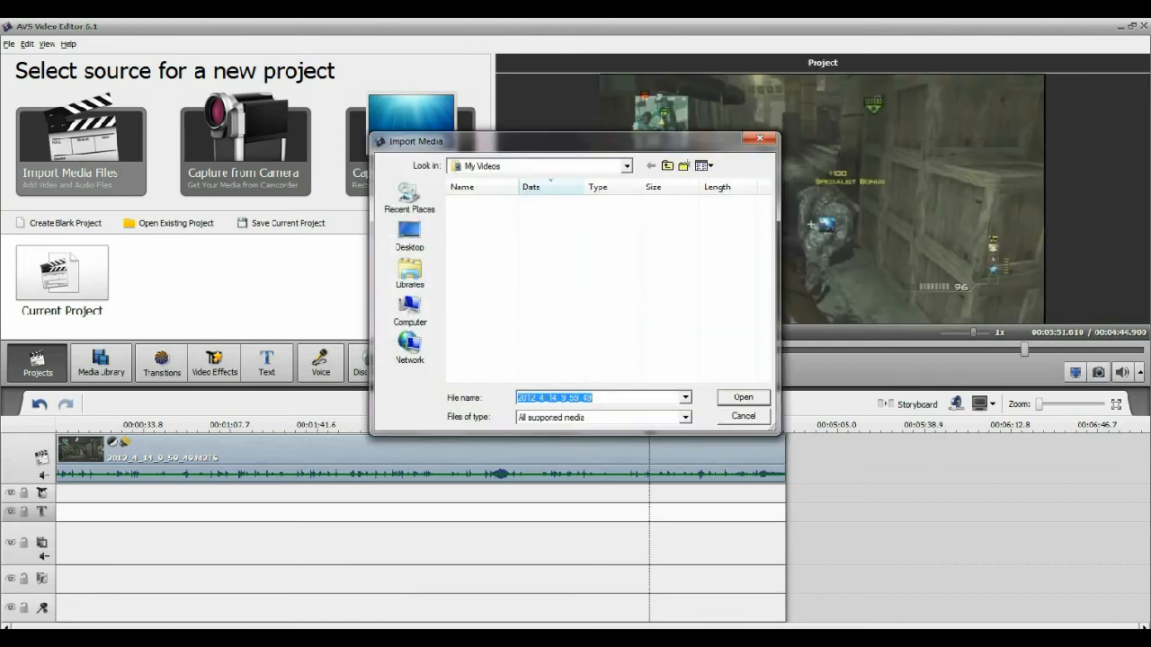
pyautogui.click(743, 417)
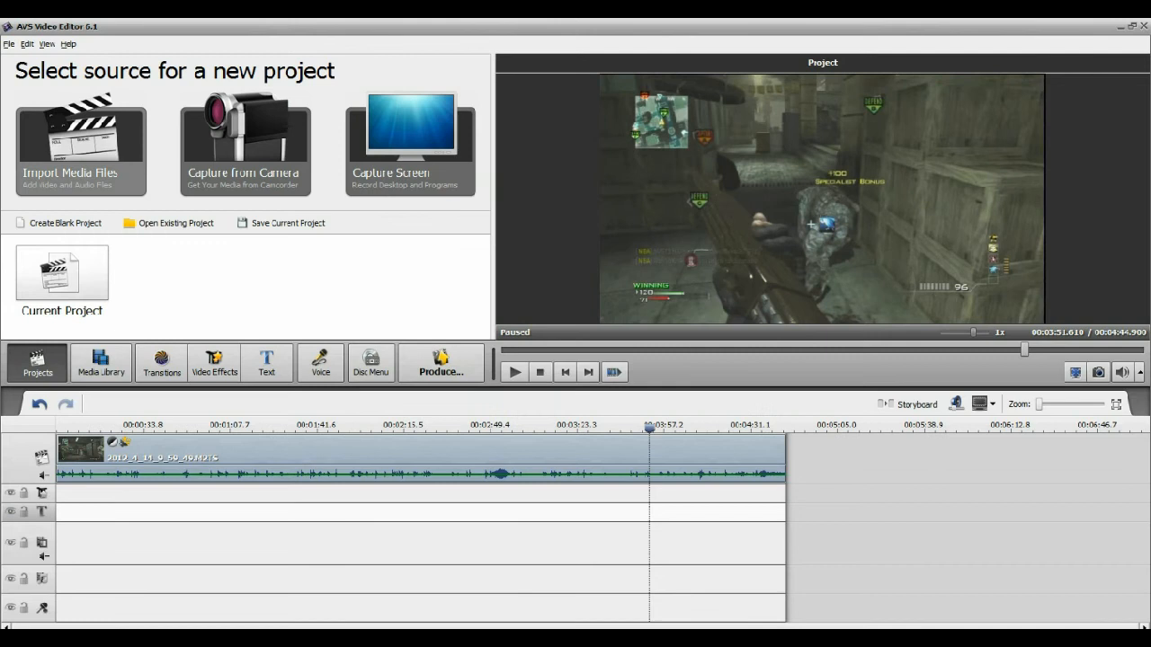
pyautogui.click(101, 362)
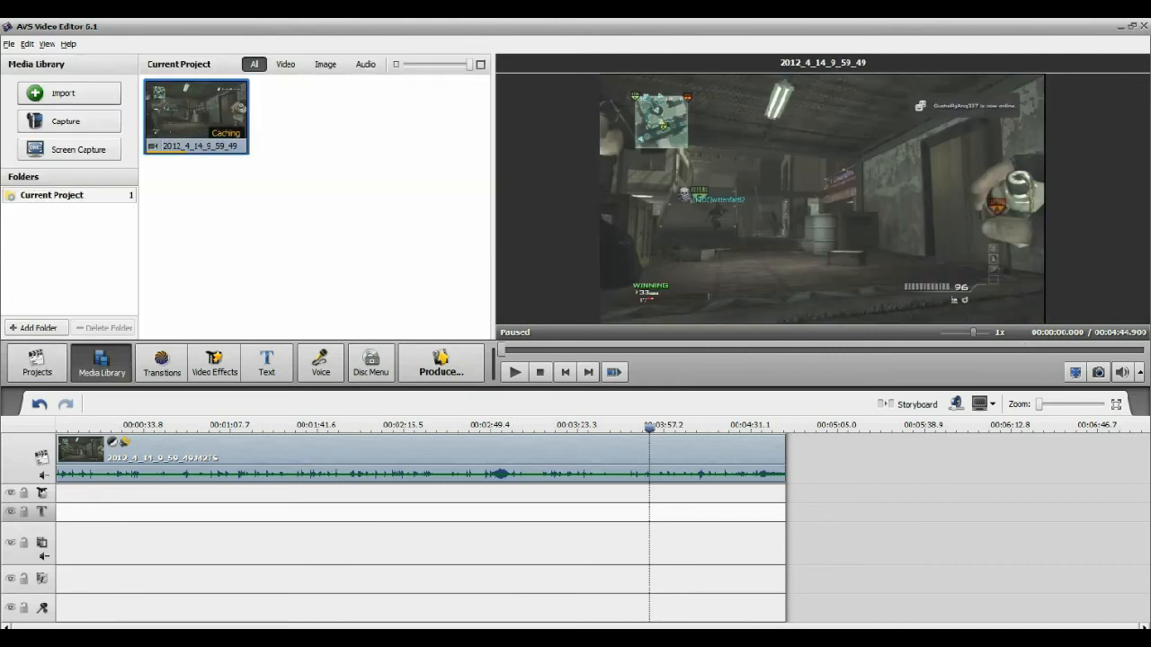
# Step: Import Porter Robinson - Spitfire (Kill the Noise Remix) into the media library
pyautogui.click(63, 94)
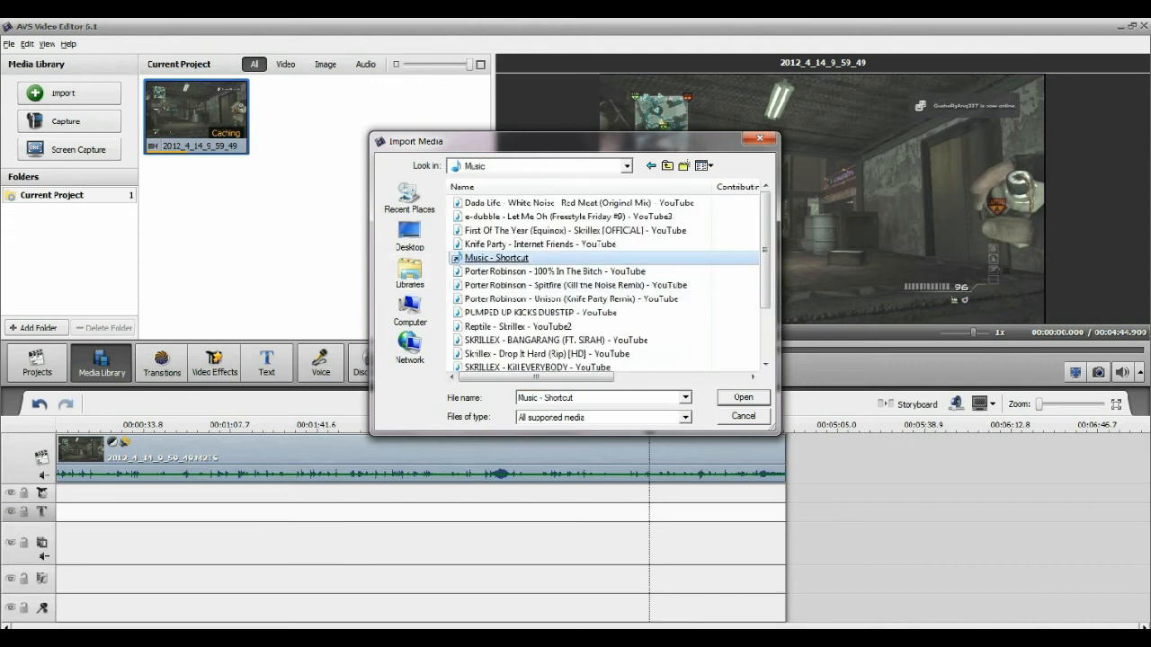
pyautogui.click(741, 398)
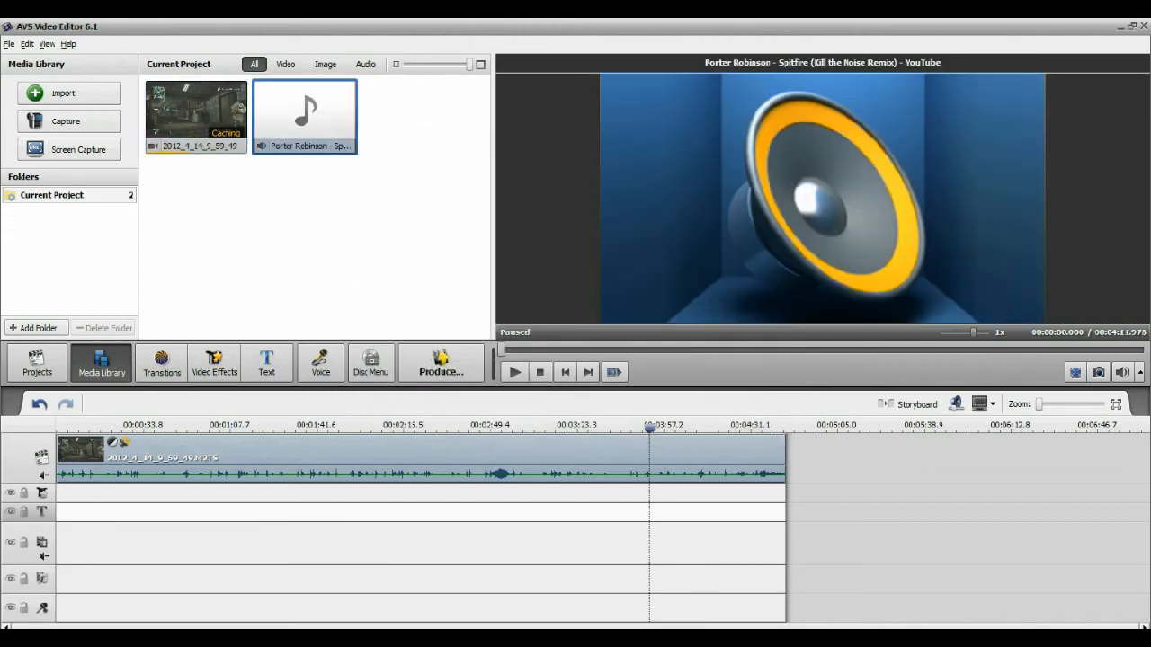
pyautogui.moveTo(306, 117); pyautogui.dragTo(698, 603)
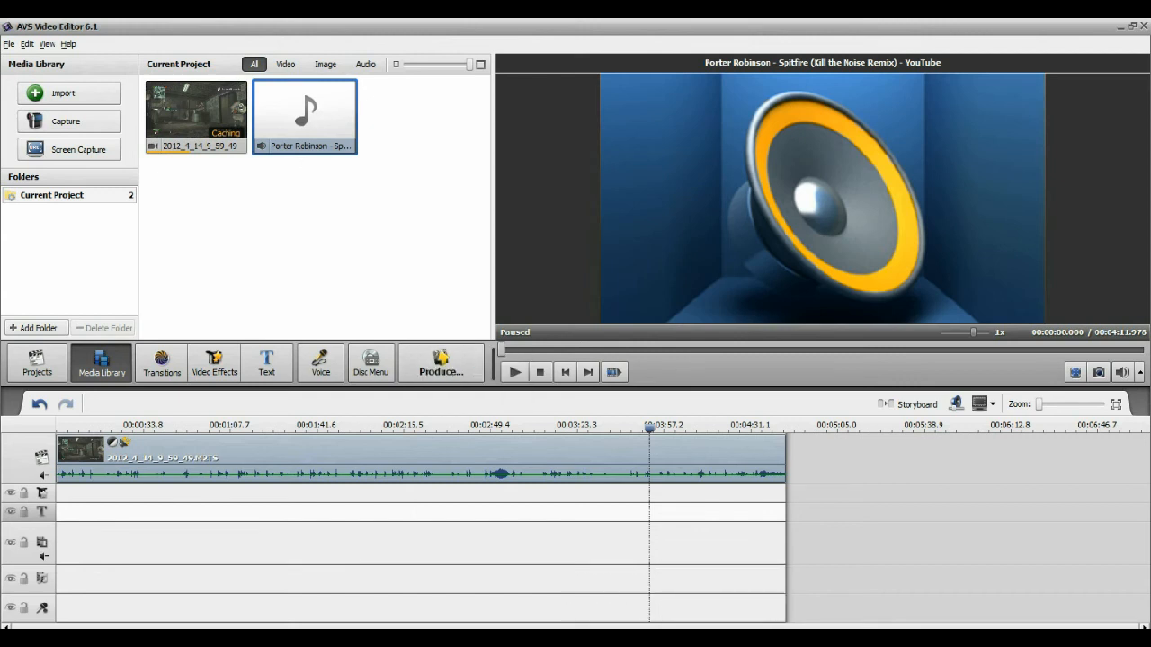
# Step: Place the Spitfire song on the music track near the gameplay clip's end
pyautogui.moveTo(306, 117); pyautogui.dragTo(128, 594)
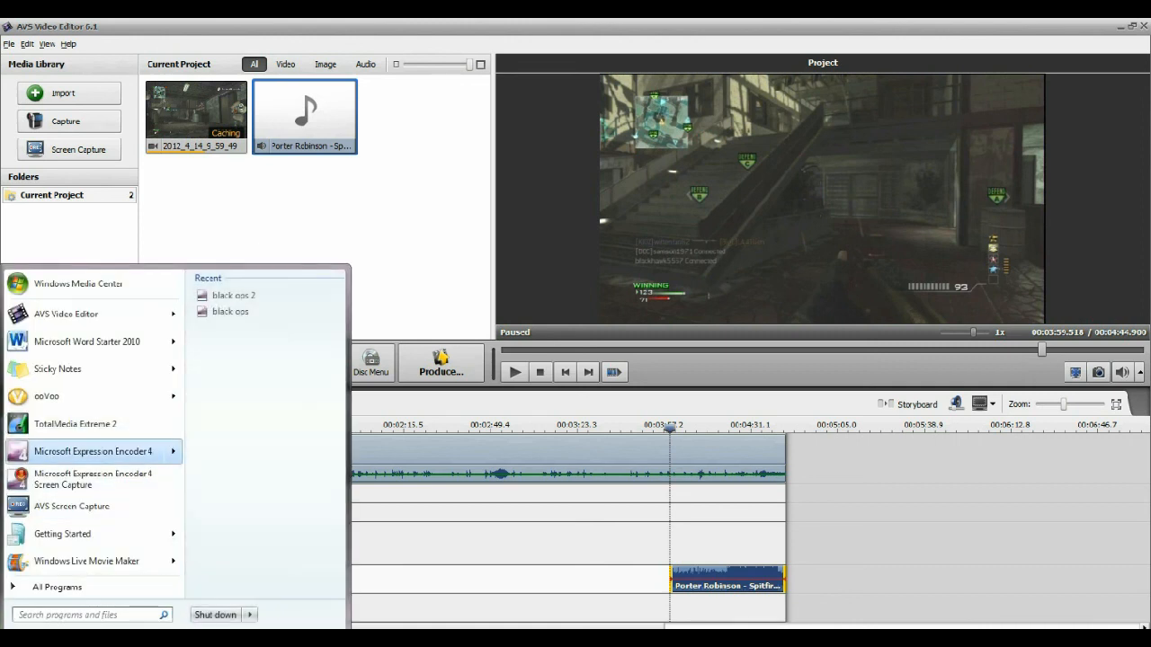
pyautogui.moveTo(72, 507)
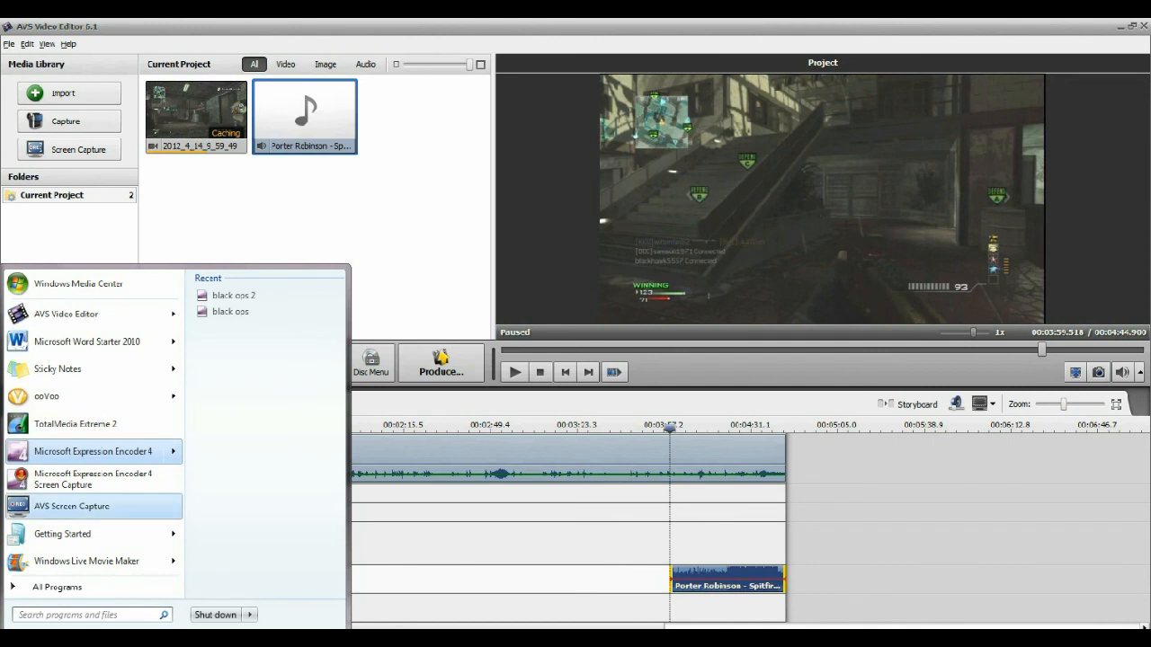